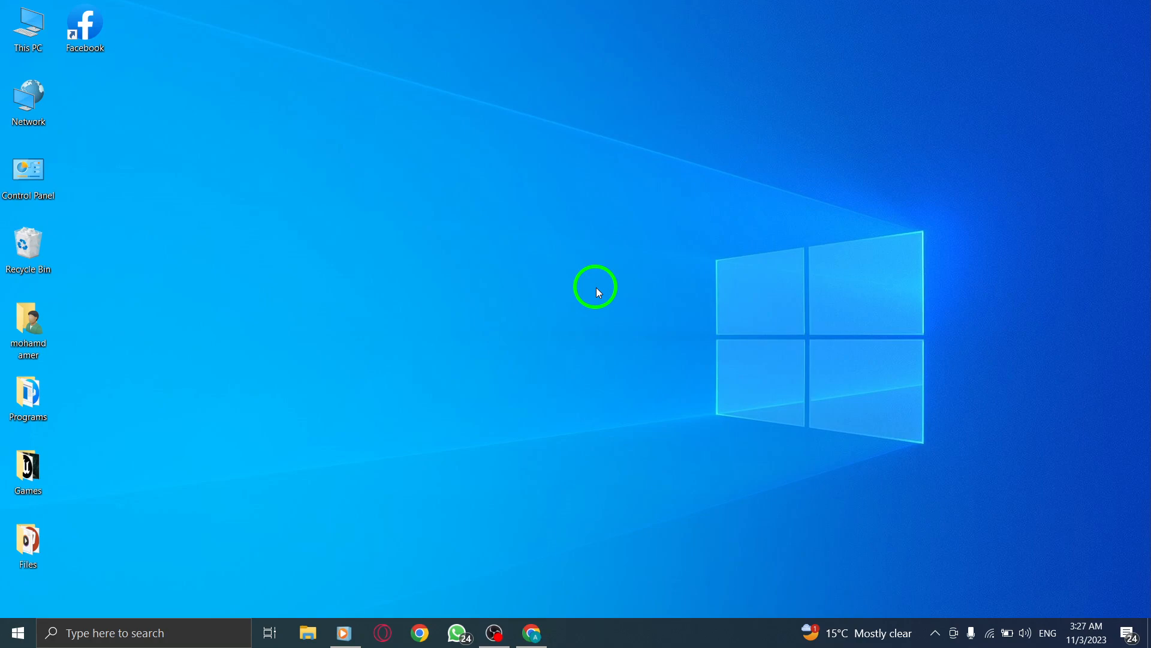
mouse_move(596, 284)
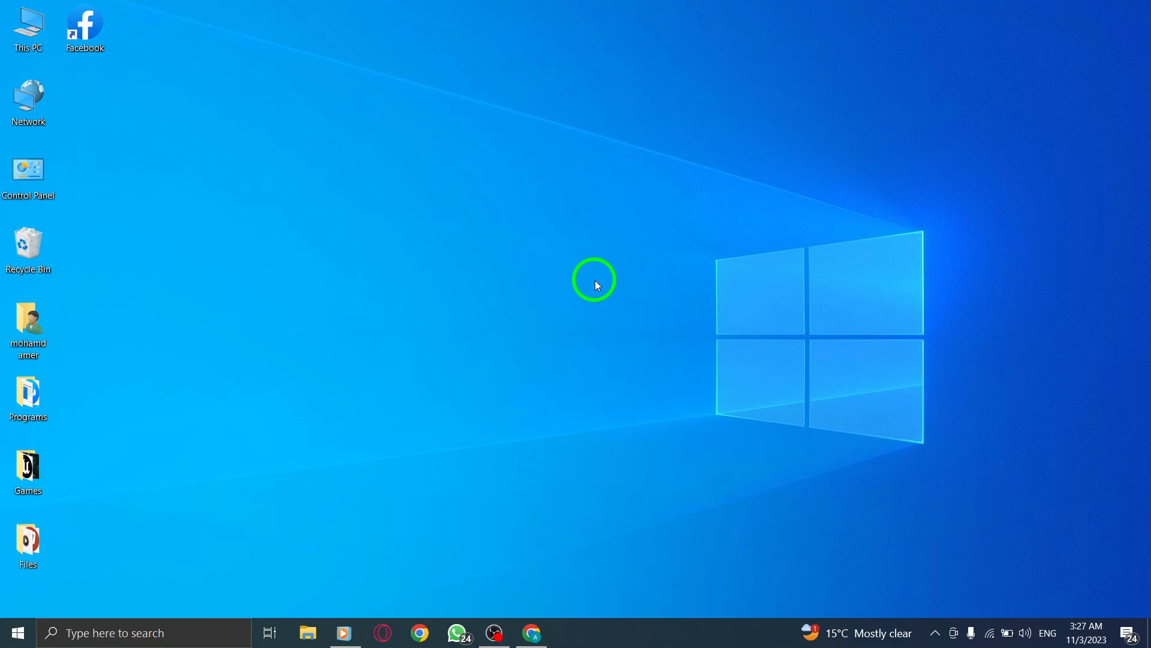
mouse_move(493, 297)
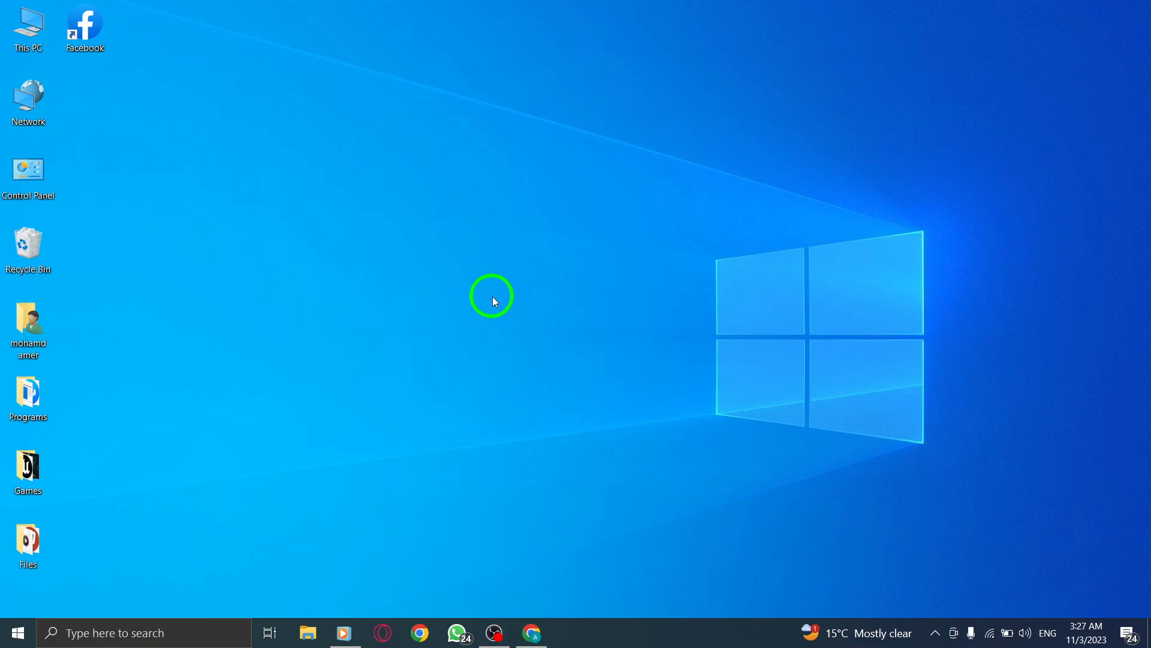
mouse_move(533, 576)
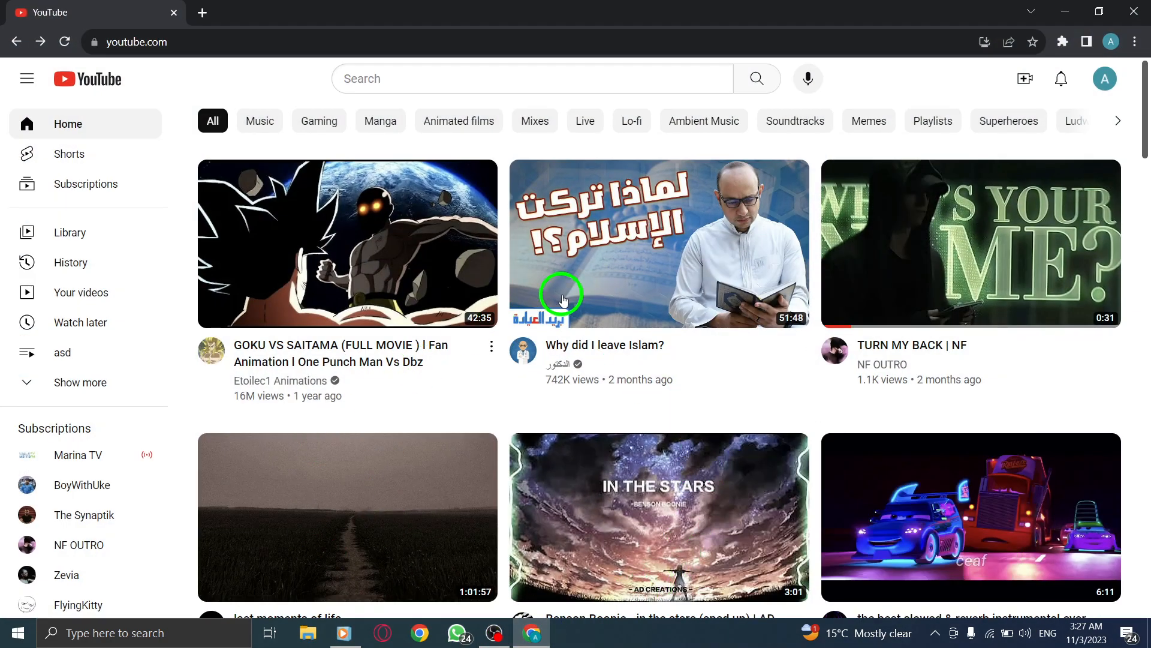
Step: Go to YouTube's Watch history page from the left sidebar
left_click(137, 42)
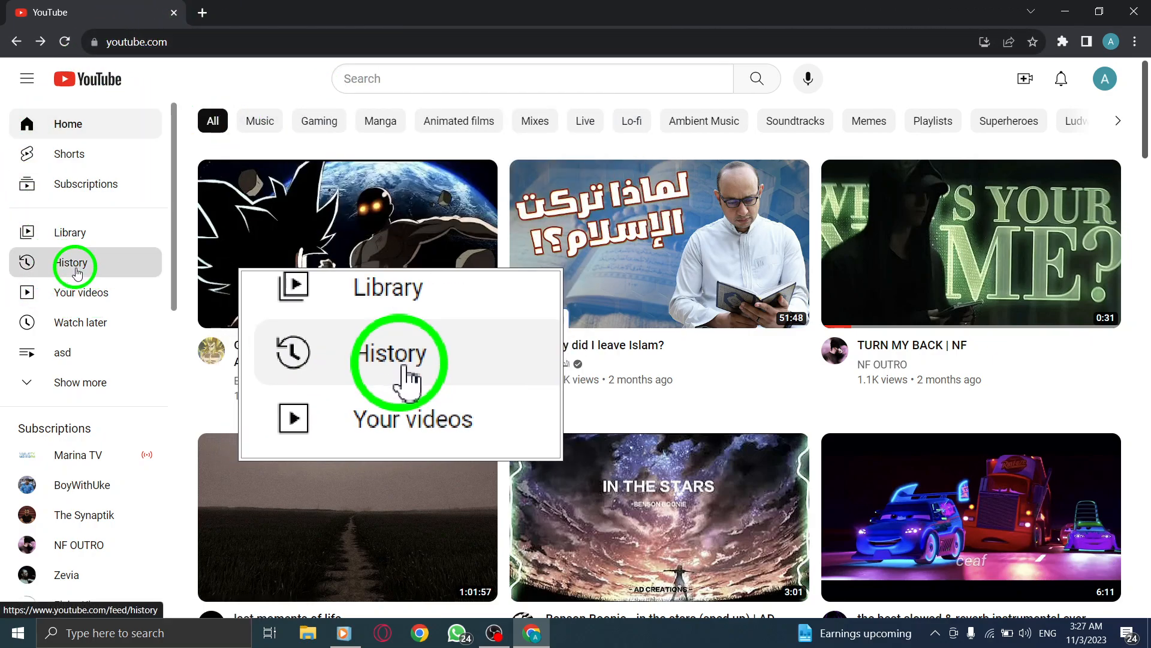
left_click(72, 263)
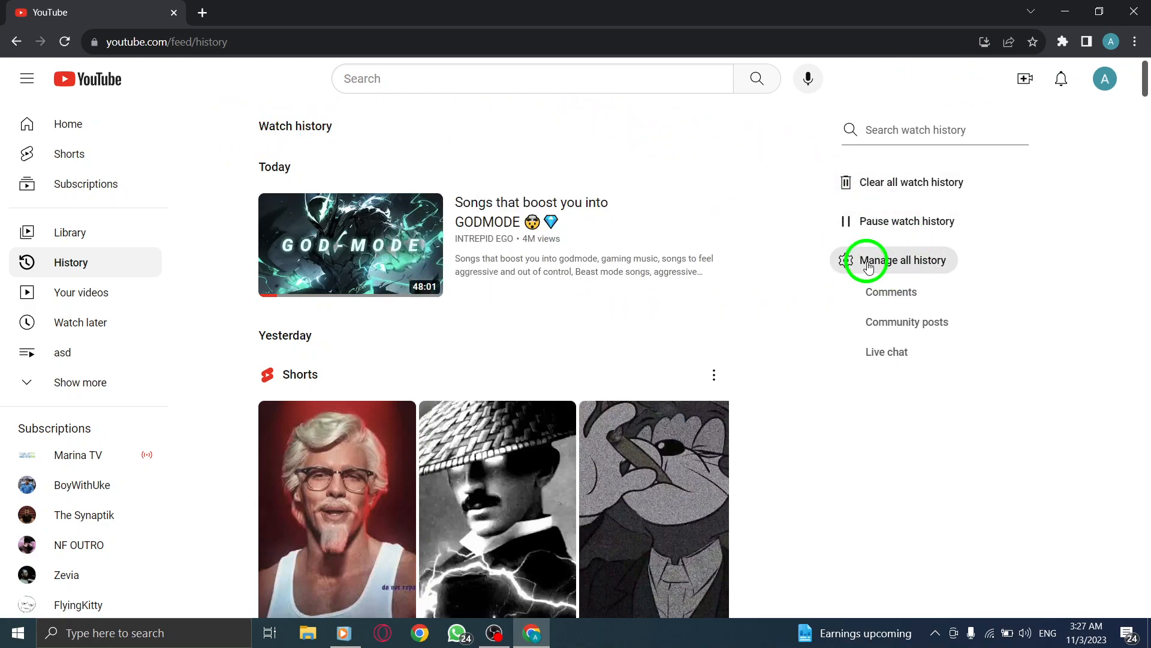
Step: Reach the Interactions section of YouTube History in Google My Activity via 'Manage all history'
left_click(907, 260)
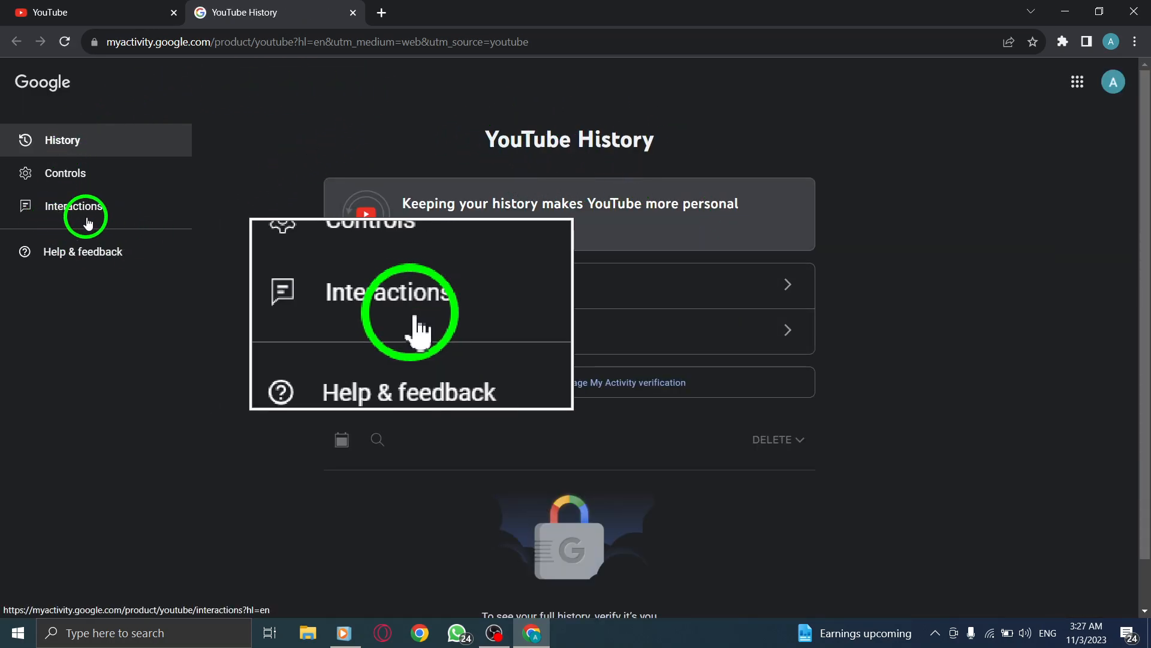
left_click(75, 206)
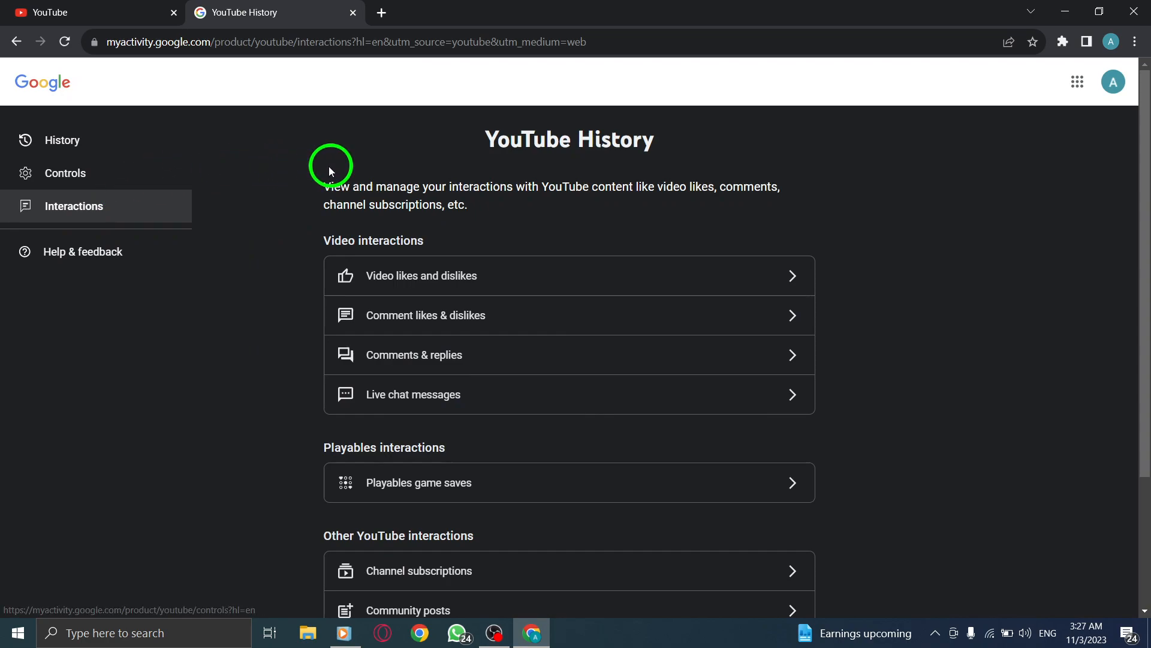
mouse_move(274, 360)
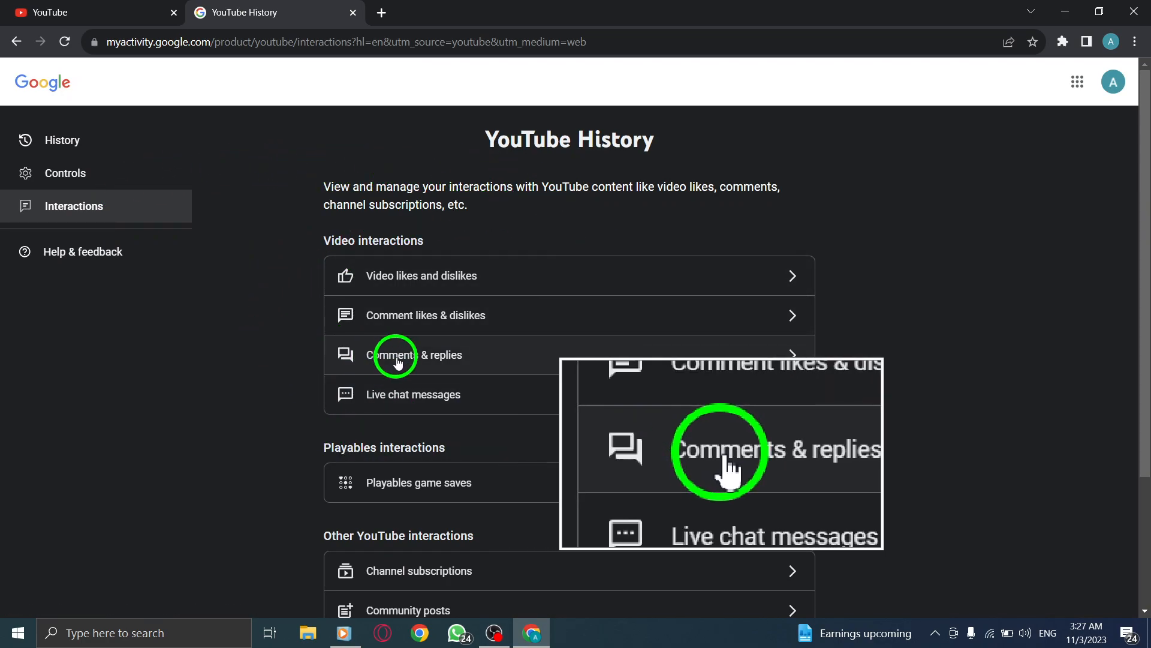
Step: Choose 'Comments & replies' to reach the Your YouTube Comments page
left_click(444, 355)
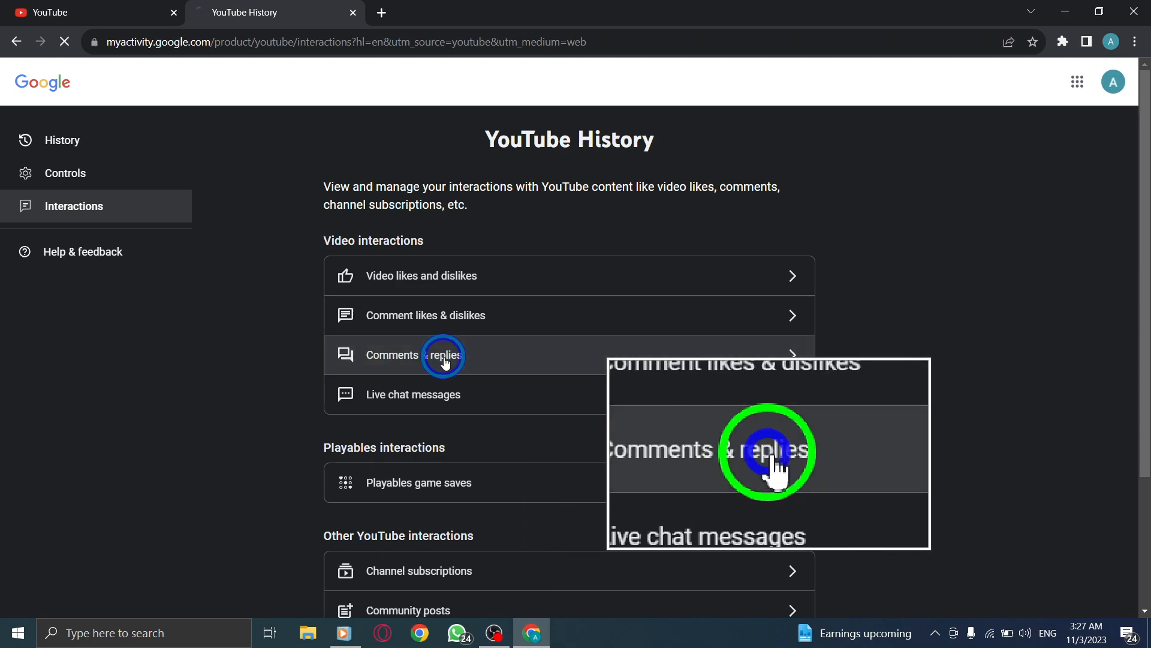
left_click(441, 355)
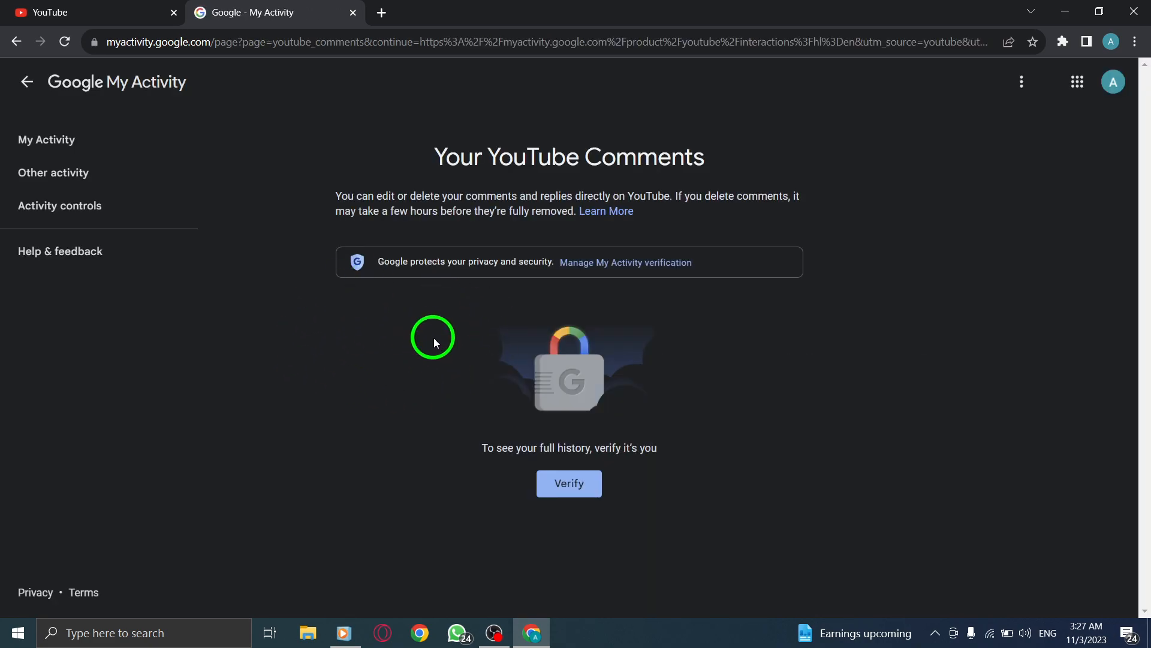
mouse_move(209, 131)
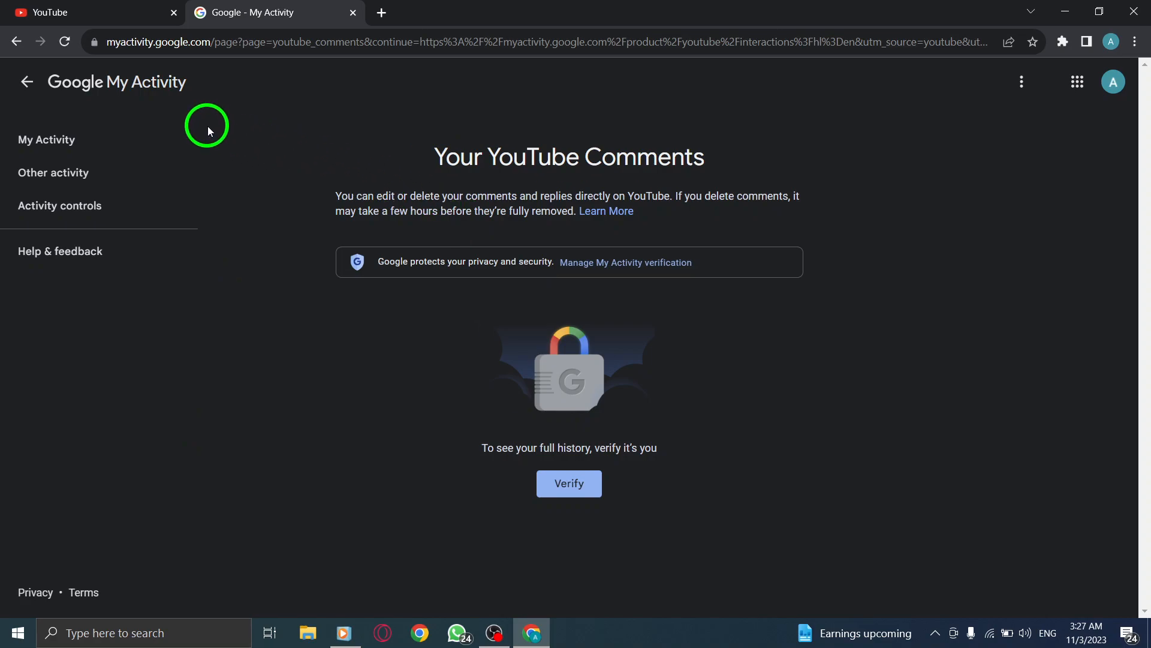
mouse_move(319, 16)
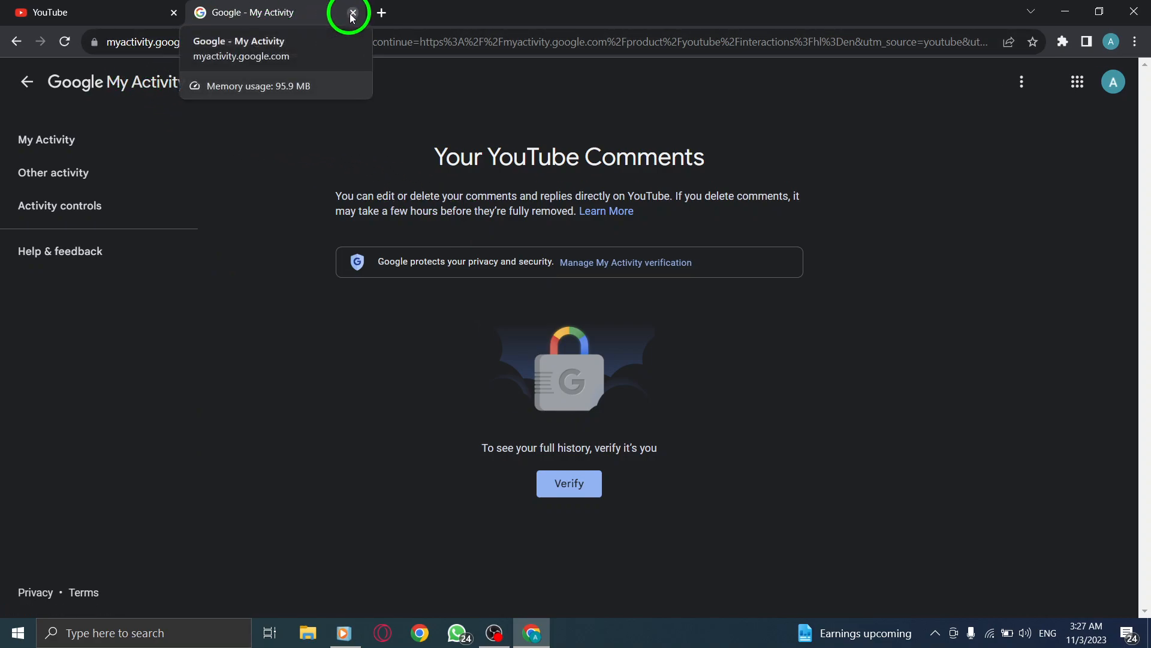
Step: Close the 'Google - My Activity' browser tab, returning to the Windows desktop
left_click(353, 11)
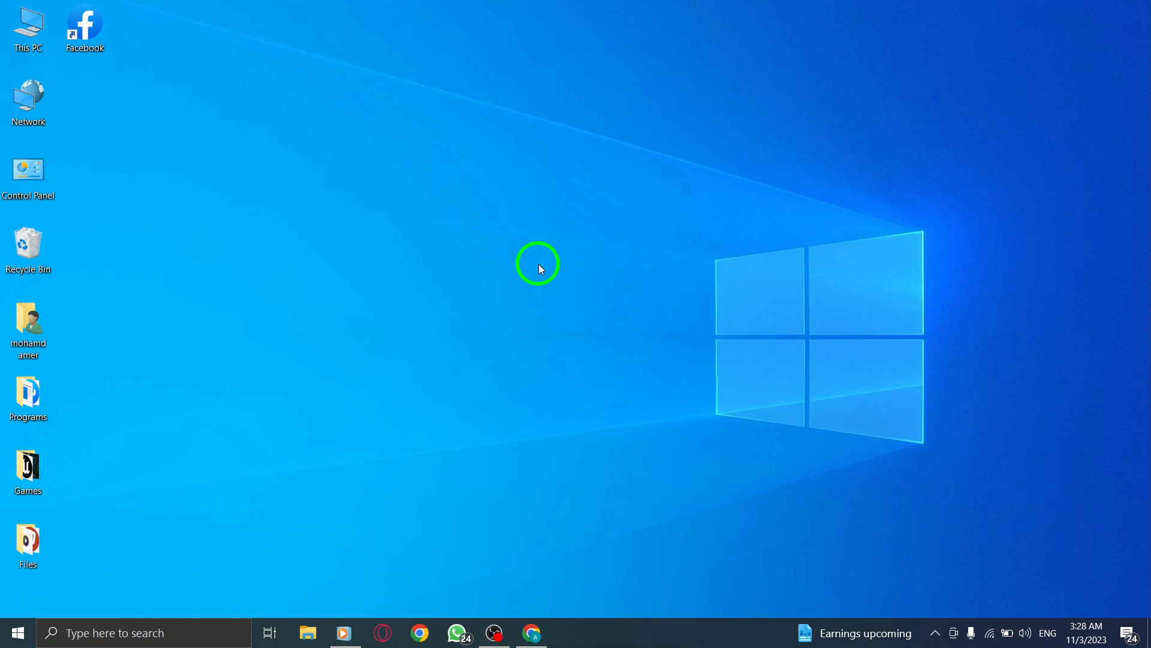
mouse_move(521, 262)
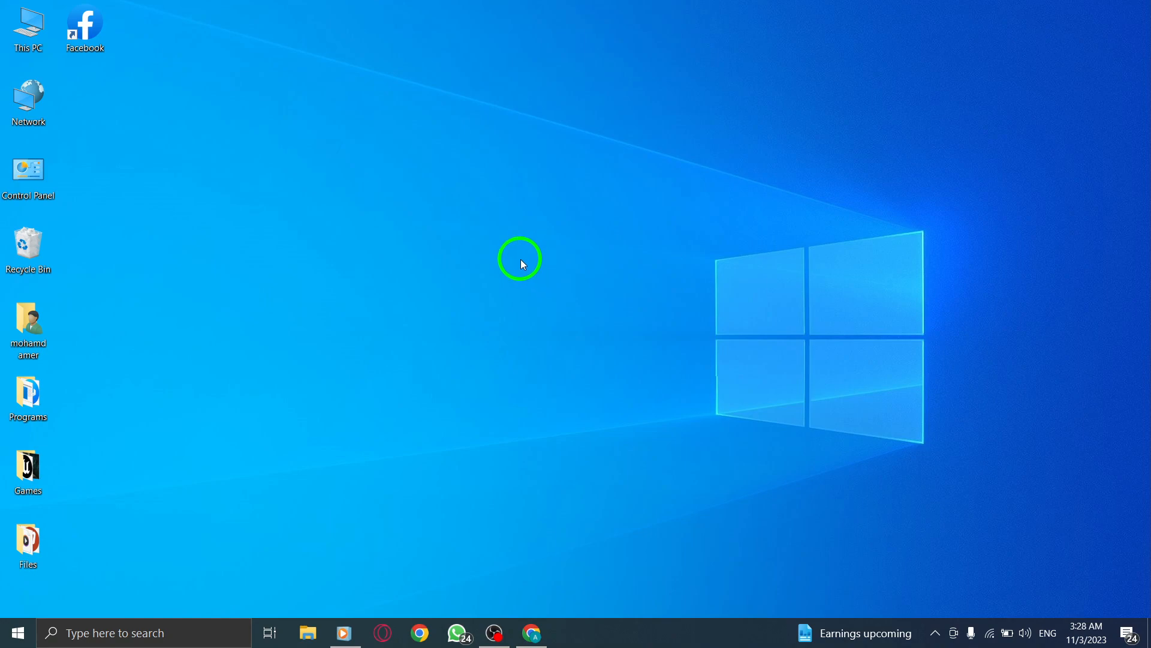